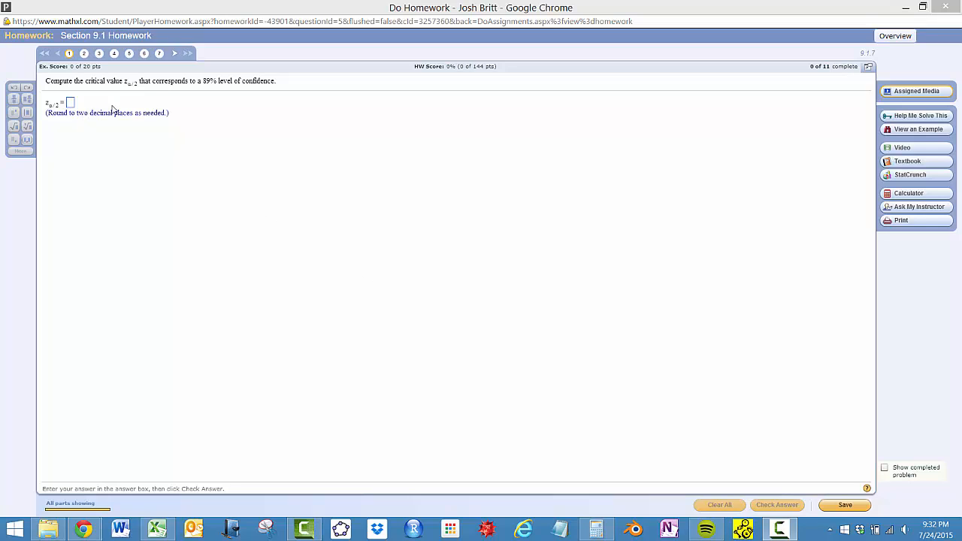
pyautogui.moveTo(200, 90)
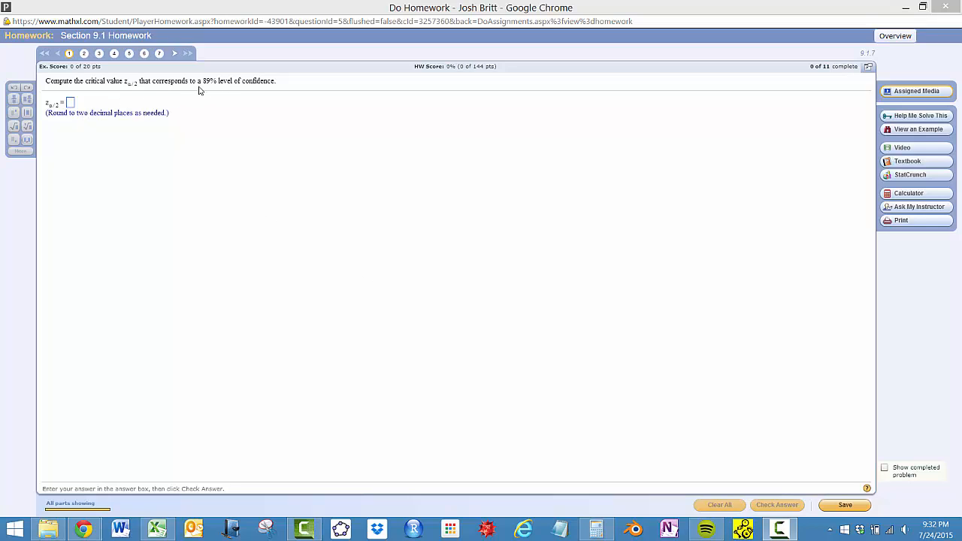
pyautogui.moveTo(218, 90)
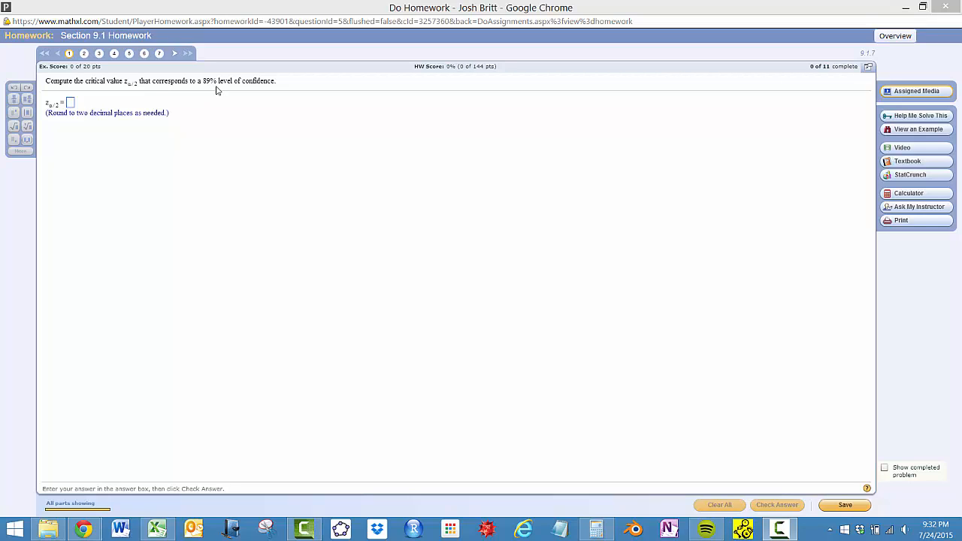
pyautogui.moveTo(210, 100)
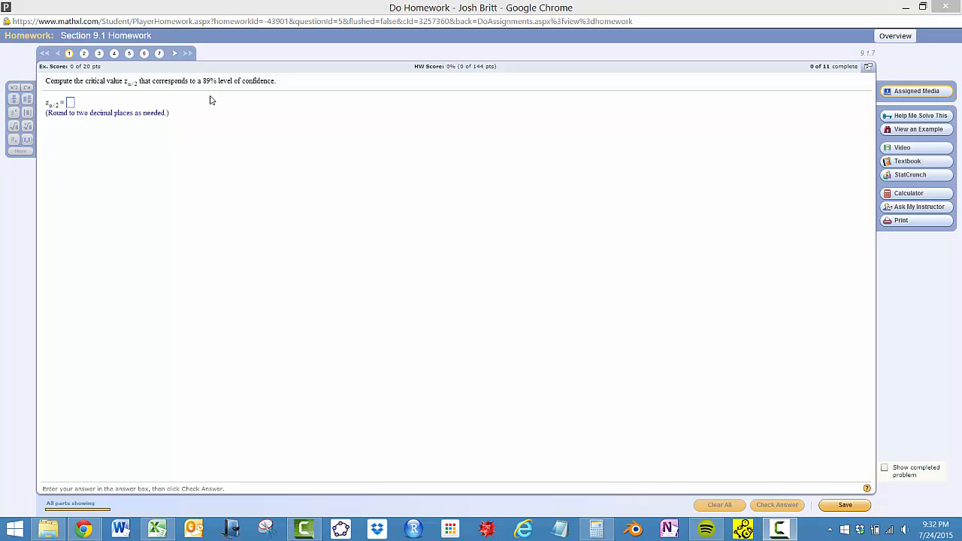
pyautogui.moveTo(148, 96)
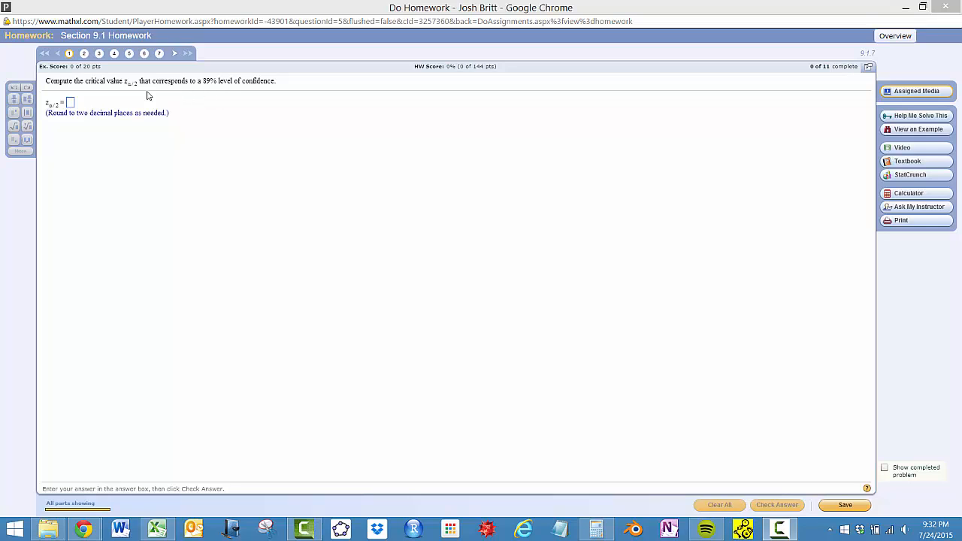
pyautogui.moveTo(143, 93)
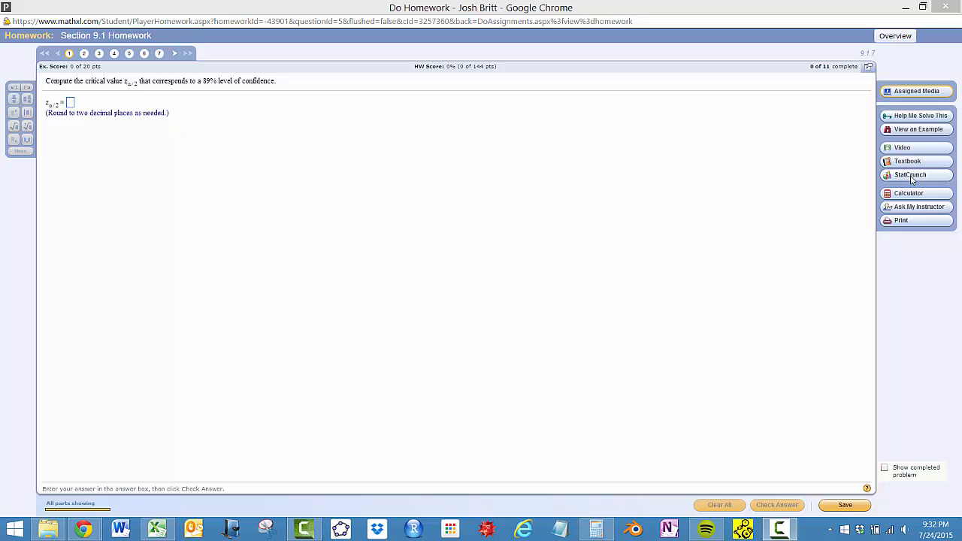
# Step: Bring up StatCrunch's normal distribution calculator from the homework
pyautogui.click(912, 174)
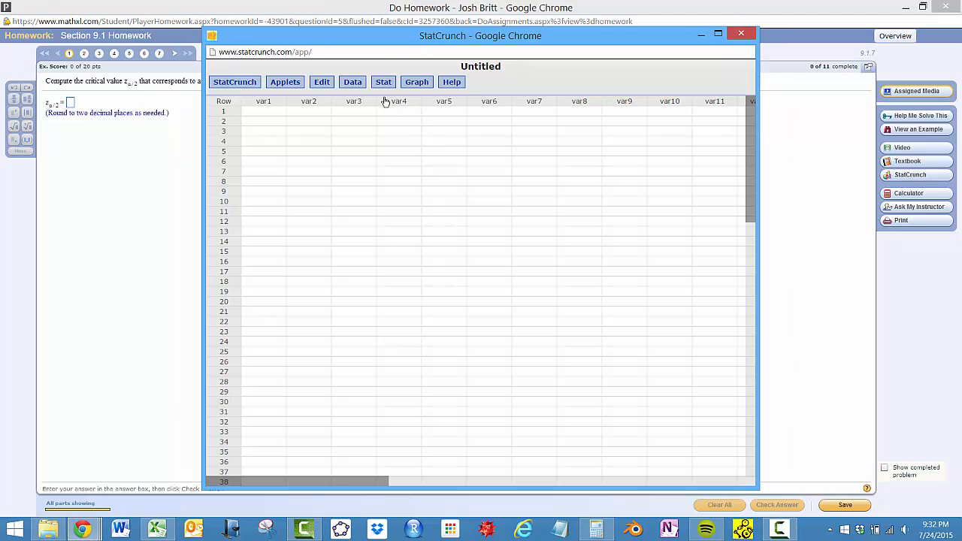
pyautogui.click(383, 81)
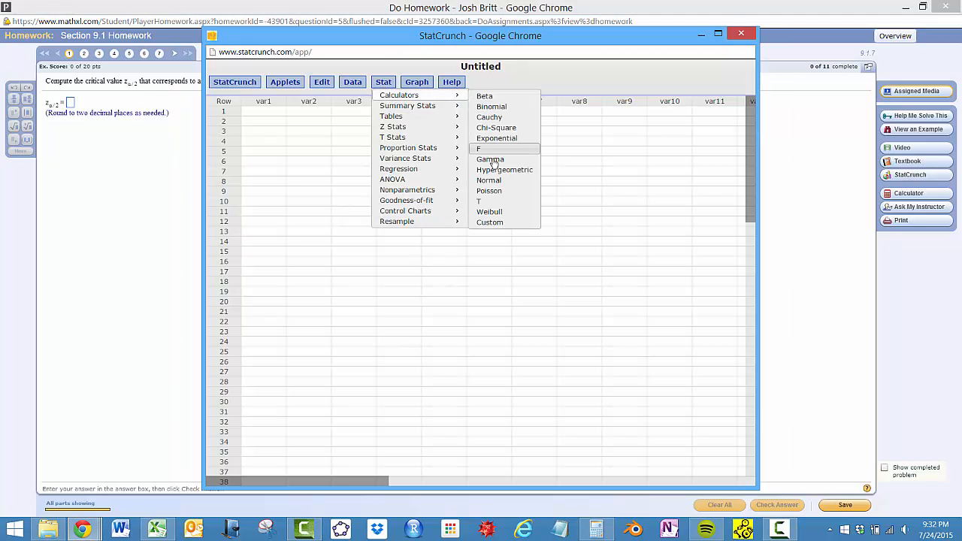
pyautogui.click(488, 180)
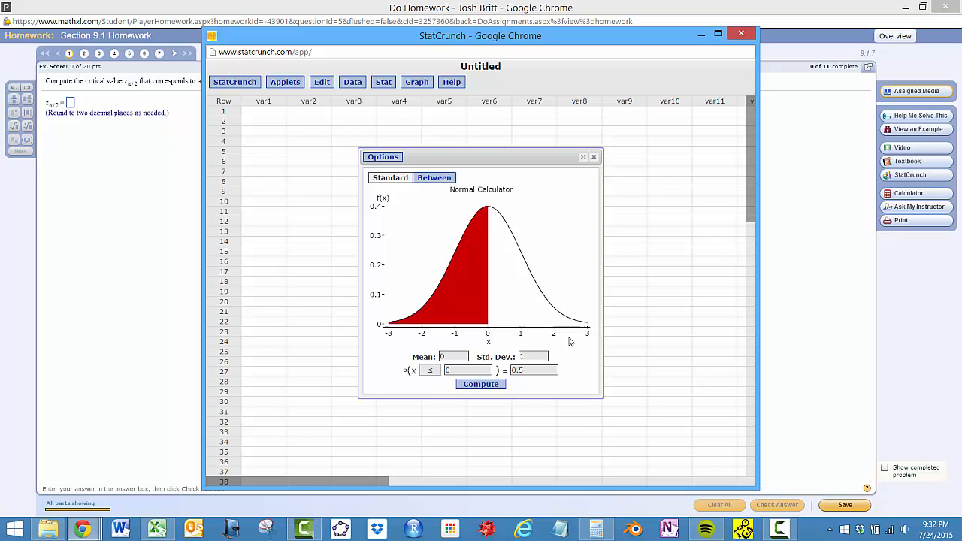
# Step: Compute the z-value with right-tail area 0.055, about 1.598
pyautogui.click(430, 370)
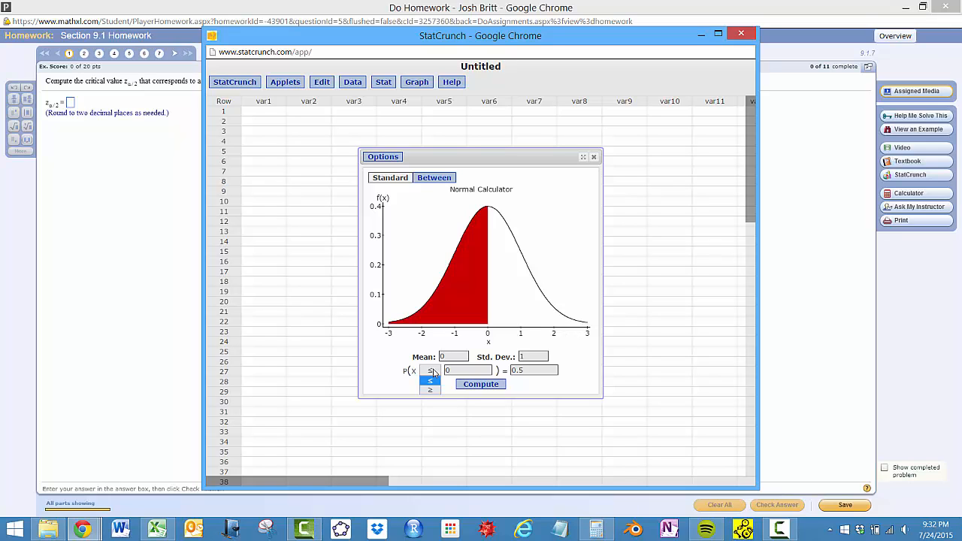
pyautogui.click(430, 390)
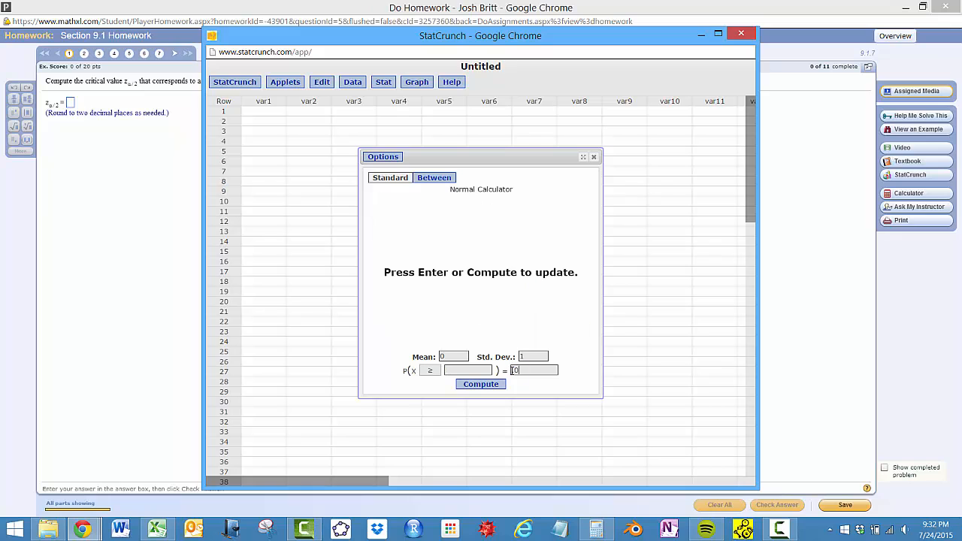
pyautogui.write('.055')
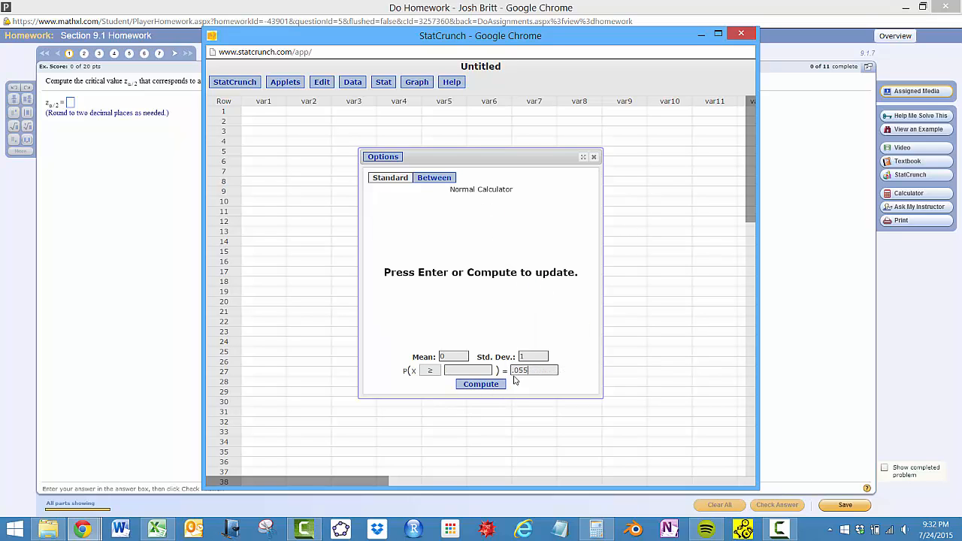
pyautogui.click(481, 385)
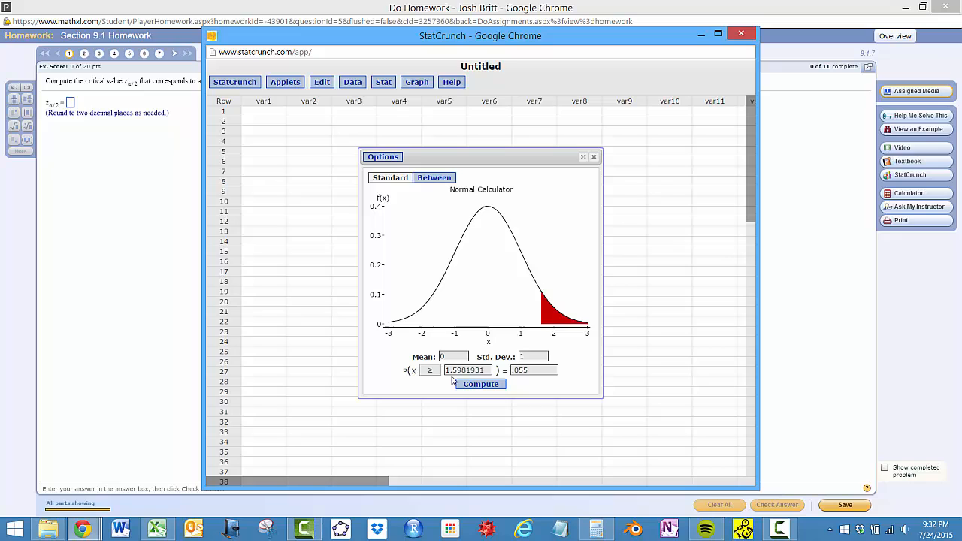
pyautogui.moveTo(543, 337)
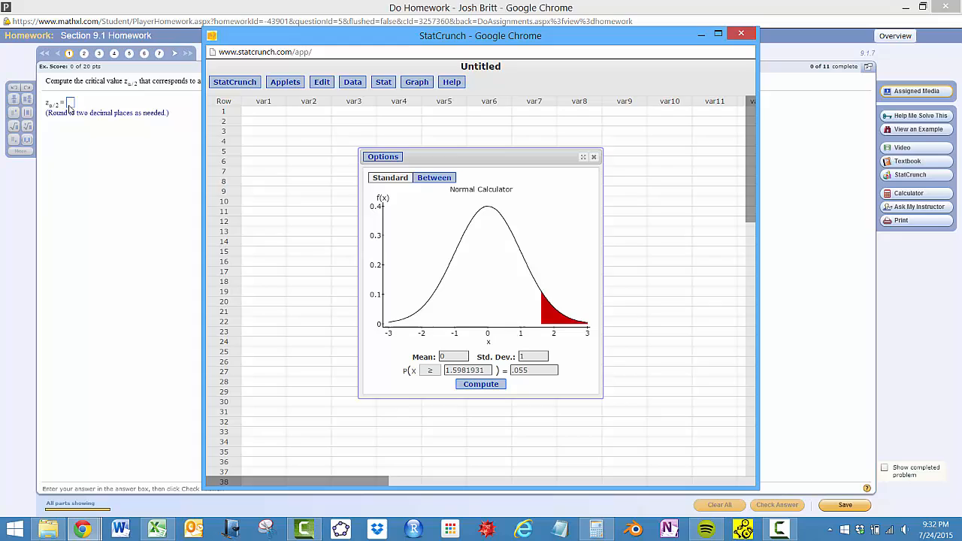
# Step: Submit 1.6 for the 89% critical value and request a similar 86% exercise
pyautogui.click(742, 33)
pyautogui.write('1.6')
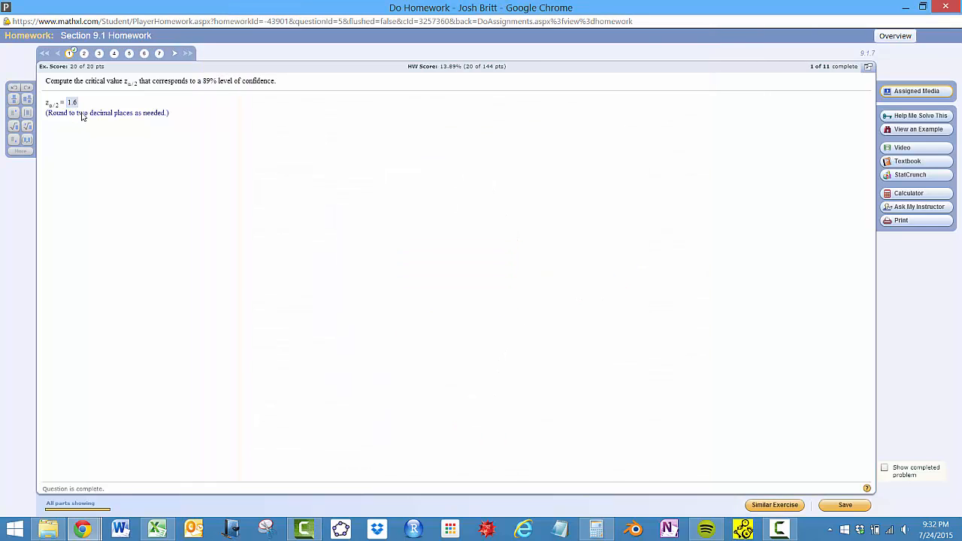
pyautogui.moveTo(255, 210)
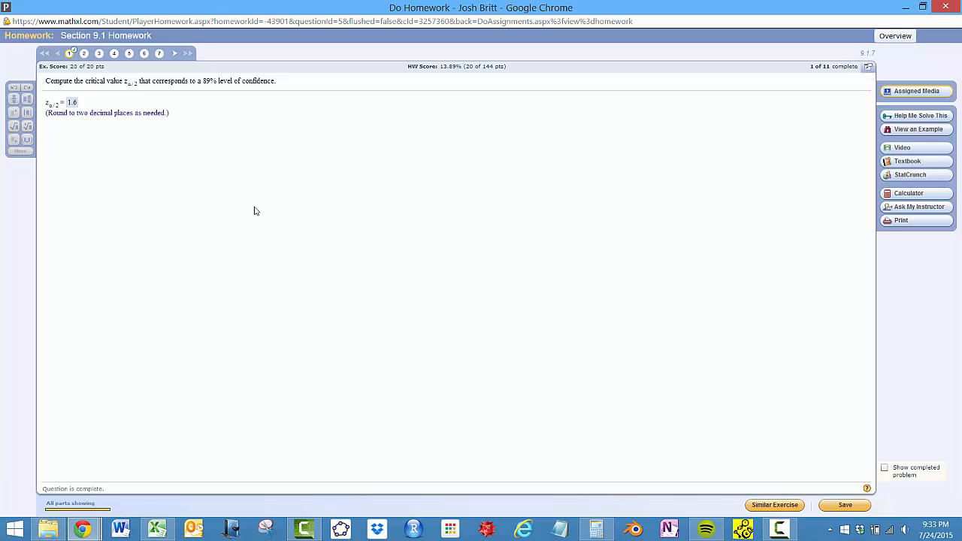
pyautogui.moveTo(774, 505)
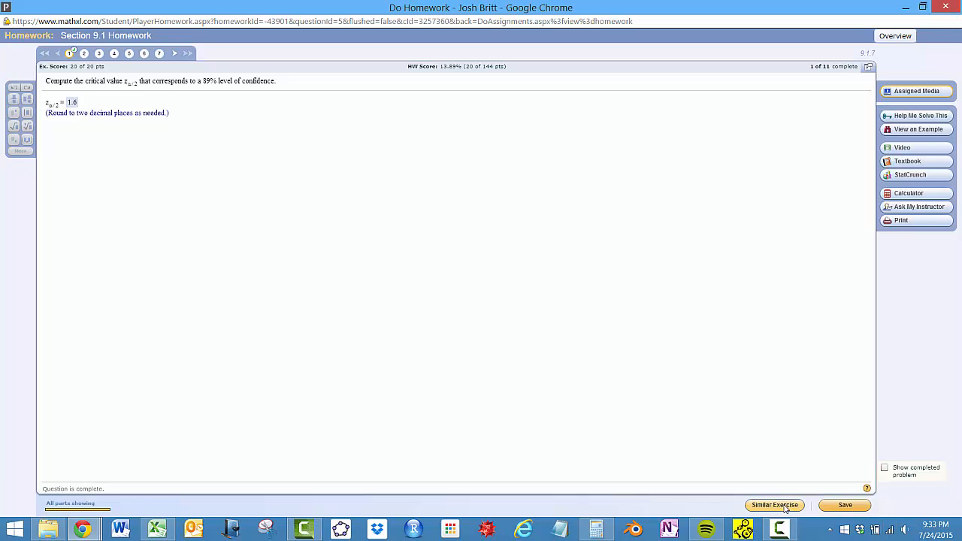
pyautogui.click(774, 506)
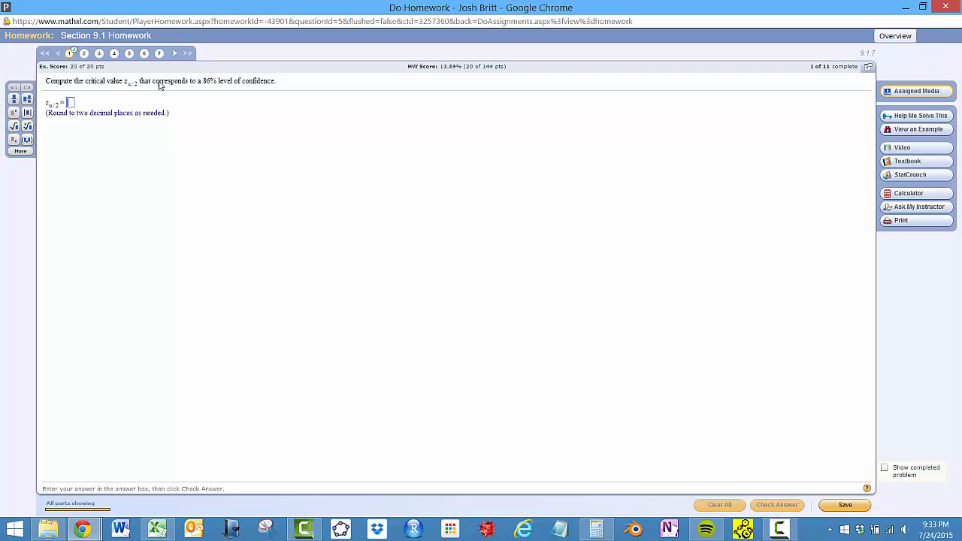
pyautogui.moveTo(210, 90)
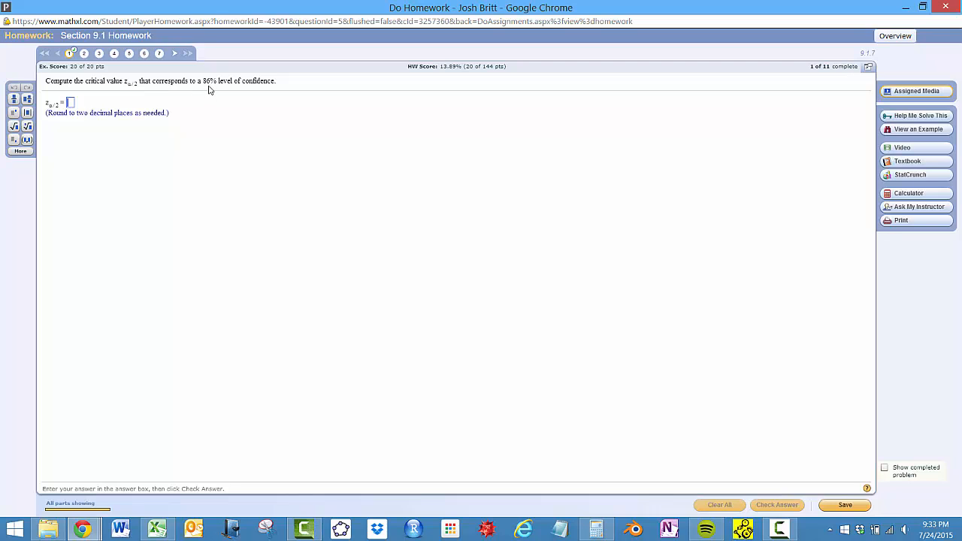
pyautogui.click(69, 102)
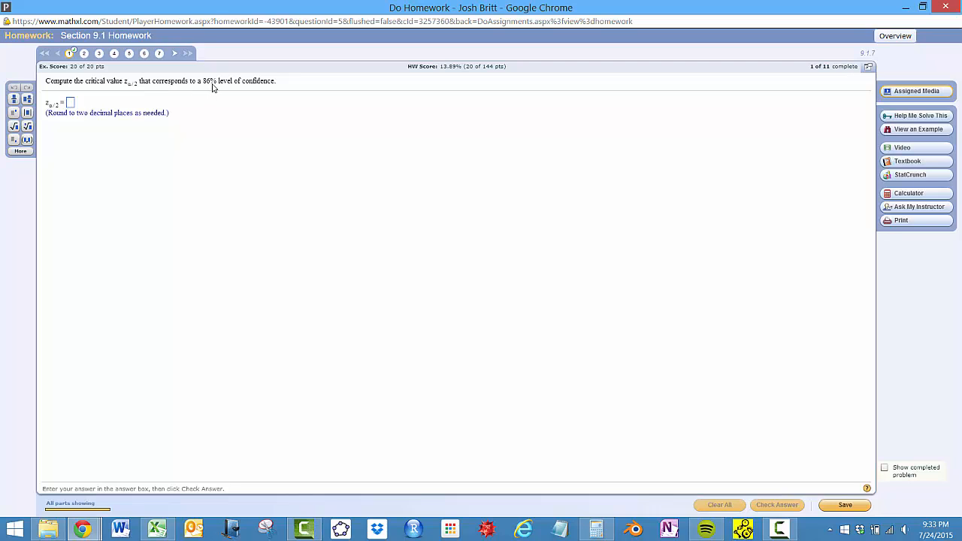
pyautogui.moveTo(220, 90)
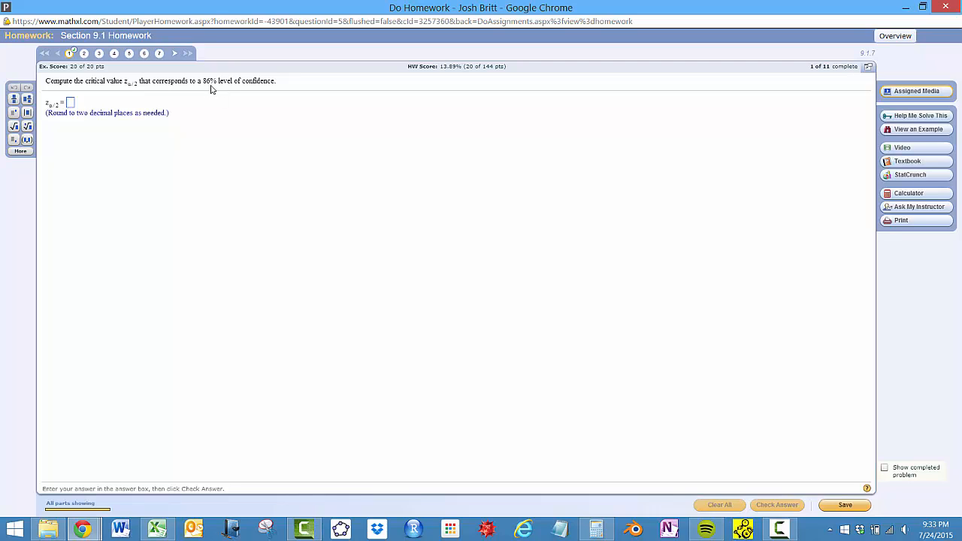
# Step: Compute the z-value with right-tail area 0.07, about 1.476, and return to the answer box
pyautogui.click(69, 102)
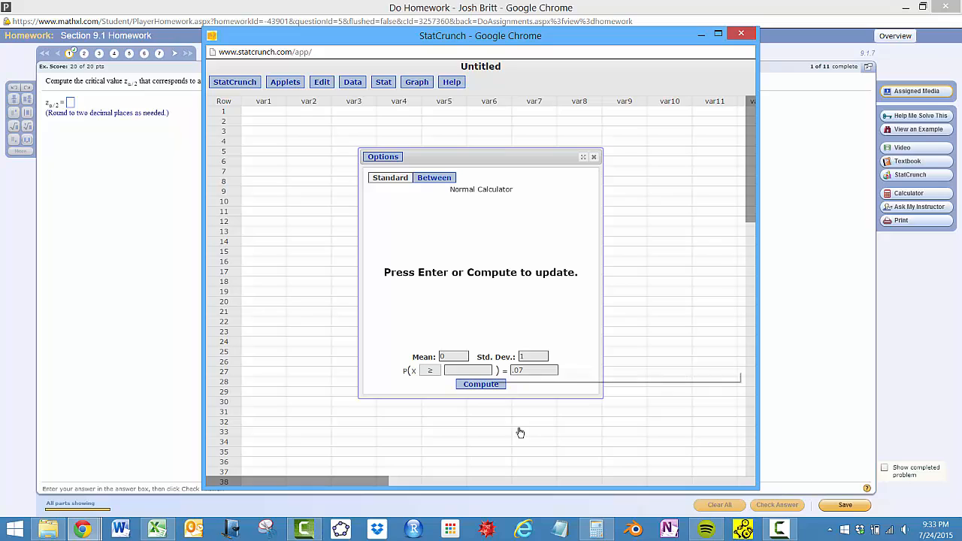
pyautogui.click(481, 385)
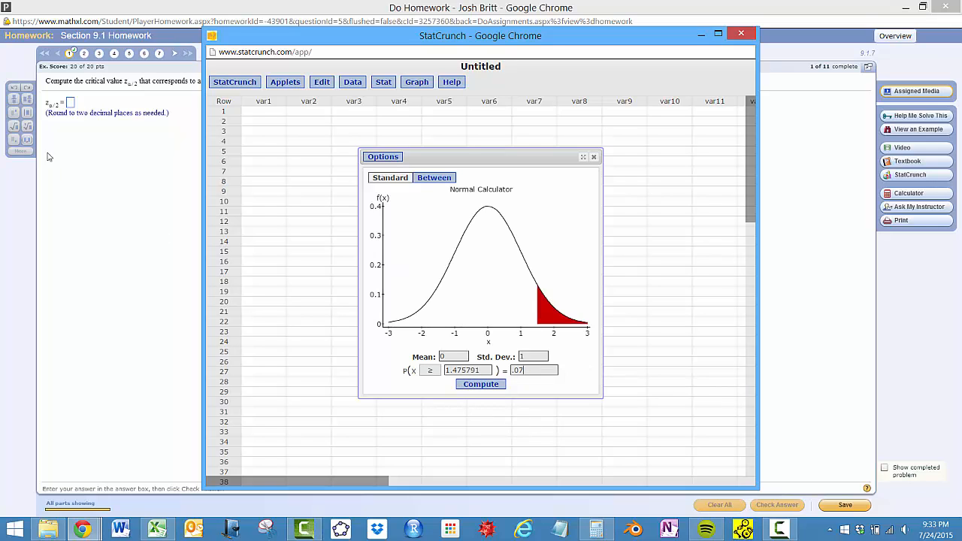
pyautogui.click(741, 33)
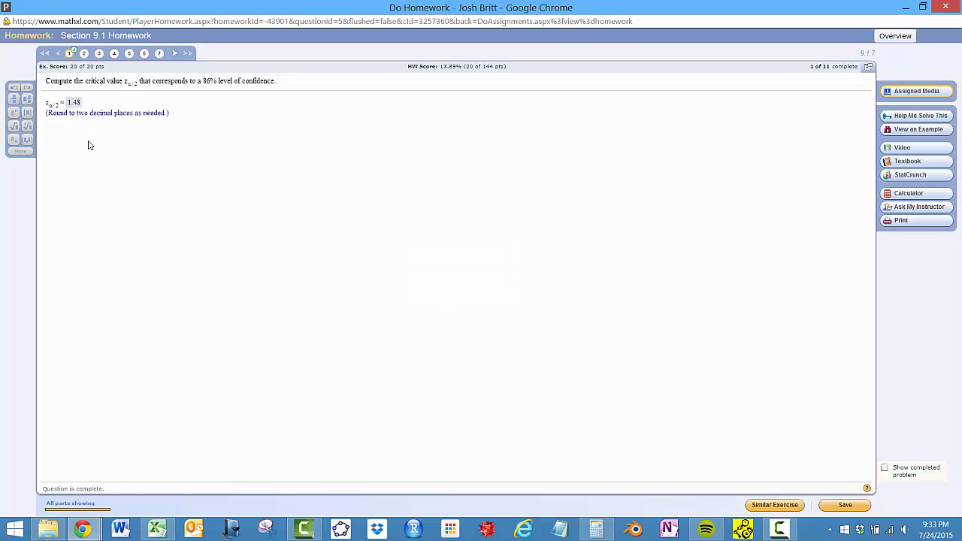
pyautogui.moveTo(761, 174)
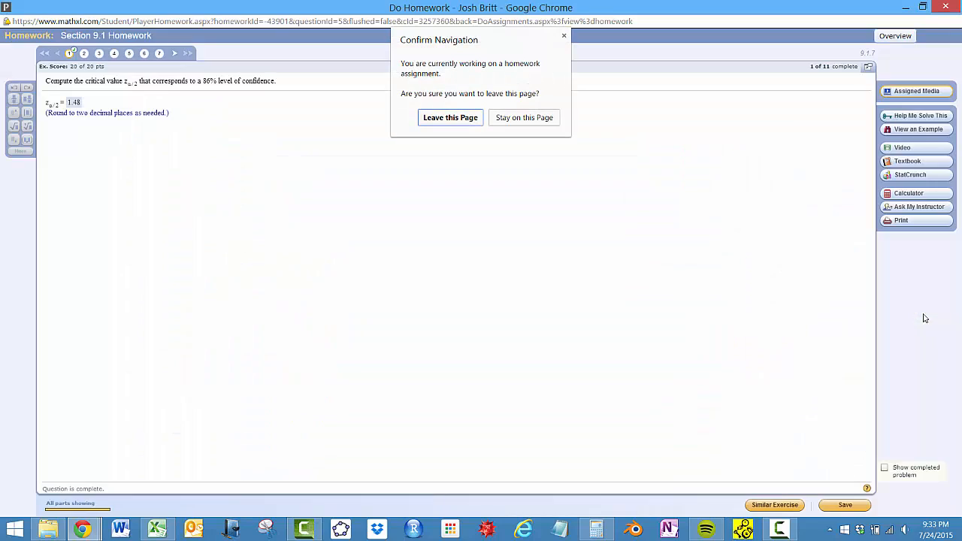
# Step: Confirm leaving the homework page after 1.48 is accepted
pyautogui.click(450, 117)
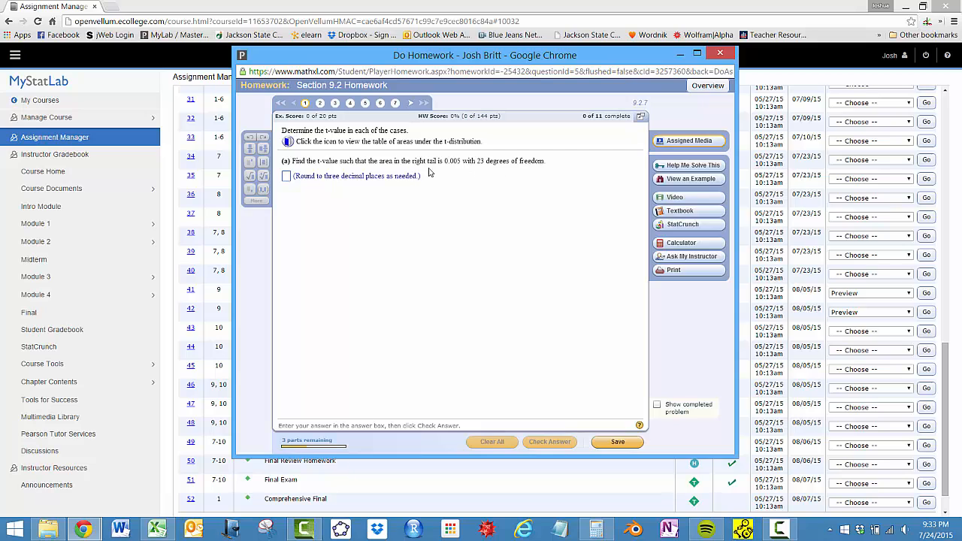
pyautogui.moveTo(462, 168)
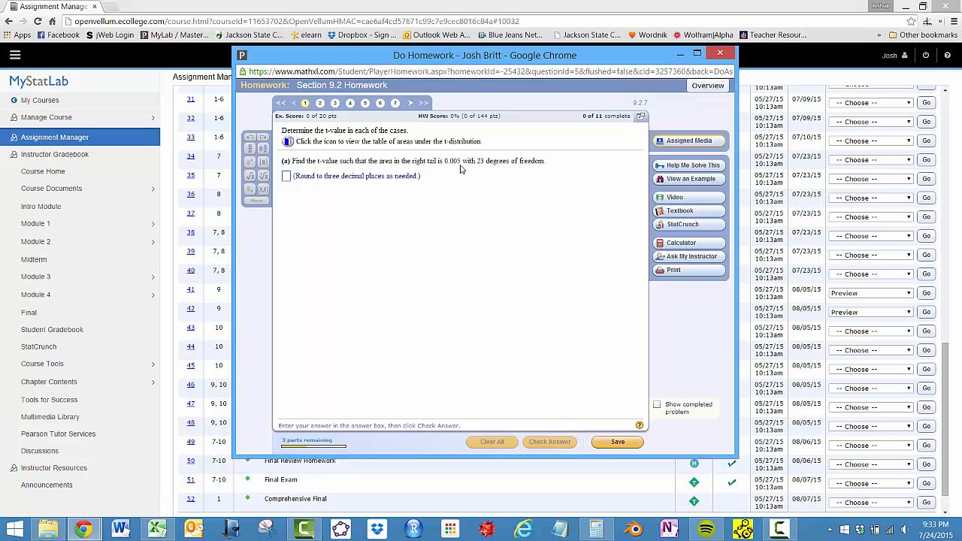
pyautogui.moveTo(685, 175)
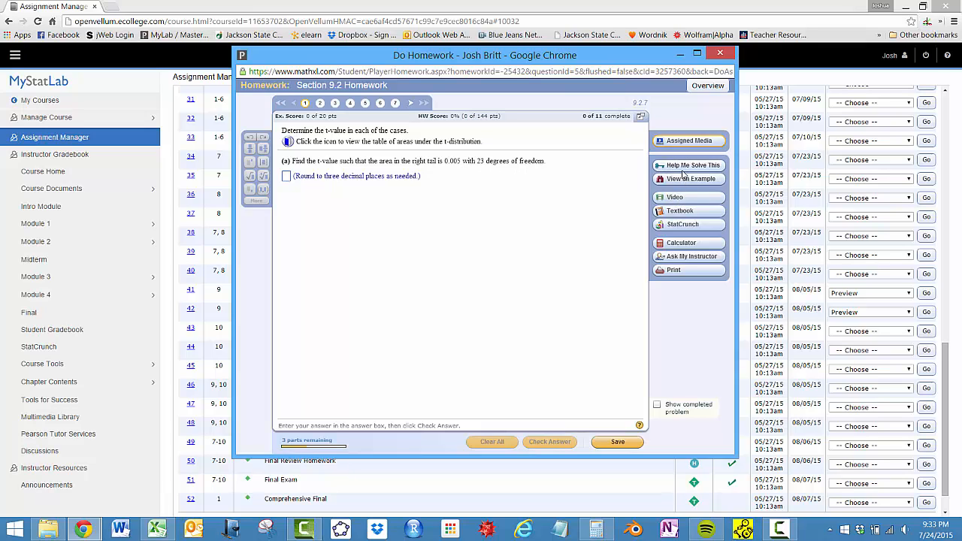
pyautogui.moveTo(629, 210)
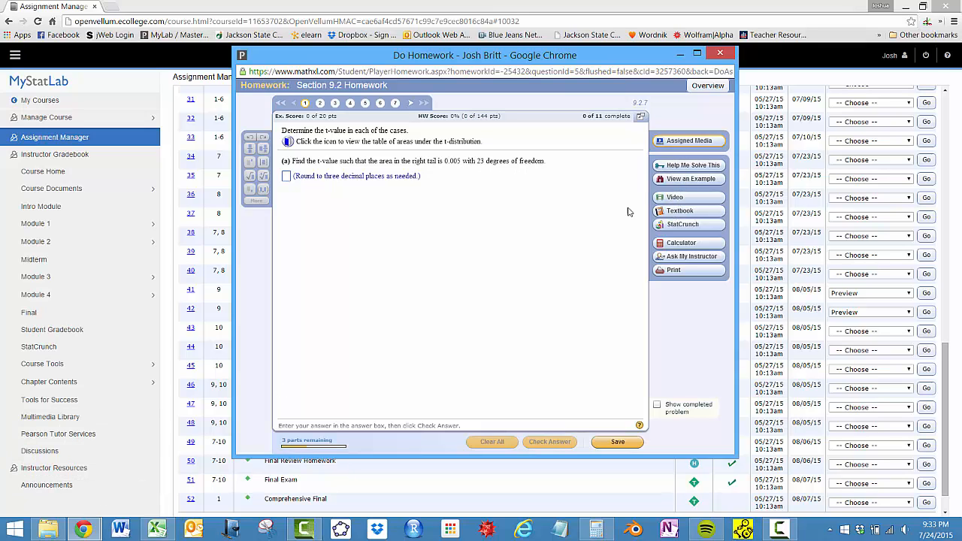
# Step: Bring up StatCrunch's t distribution calculator over the homework
pyautogui.click(683, 224)
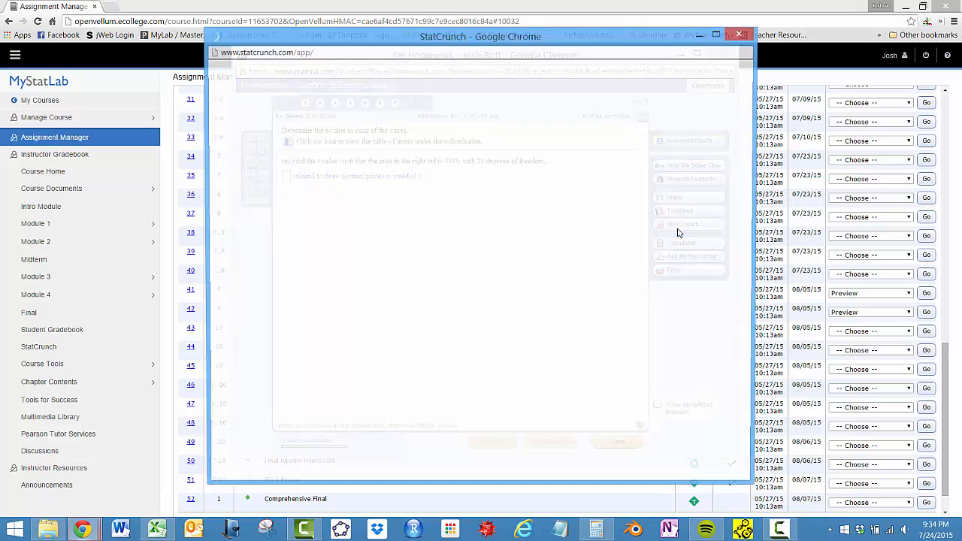
pyautogui.click(383, 81)
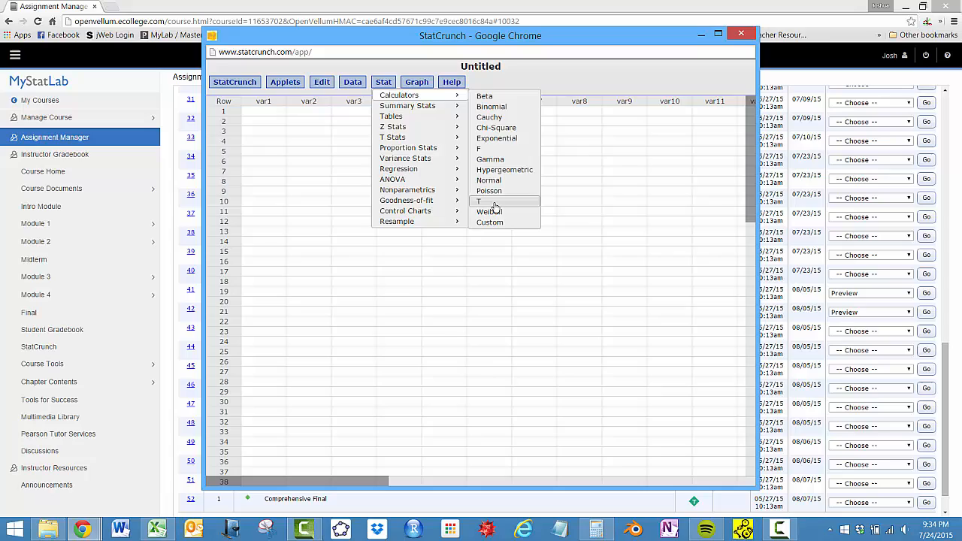
pyautogui.click(478, 202)
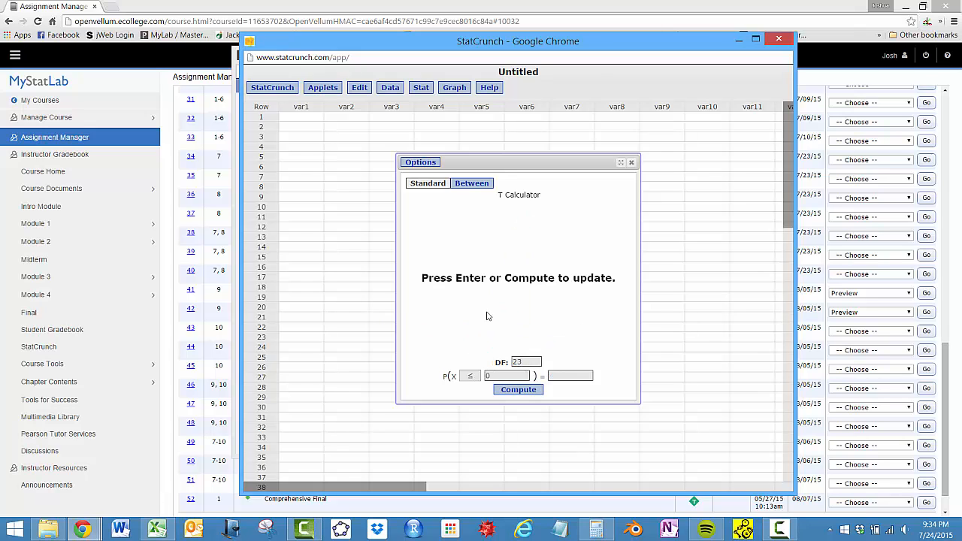
# Step: Compute the t-value for right-tail area 0.005 at 23 df, about 2.807, and dismiss the correct-answer message
pyautogui.click(469, 376)
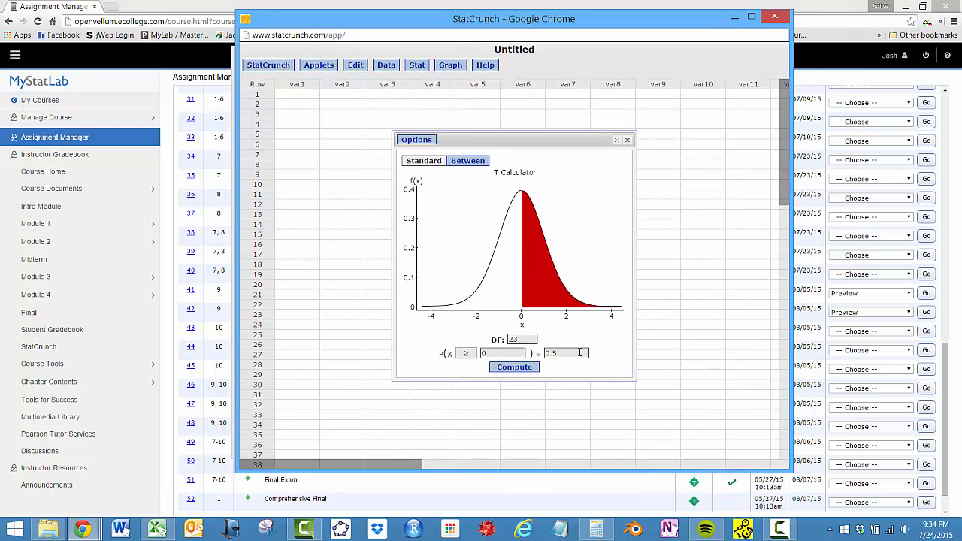
pyautogui.write('.005')
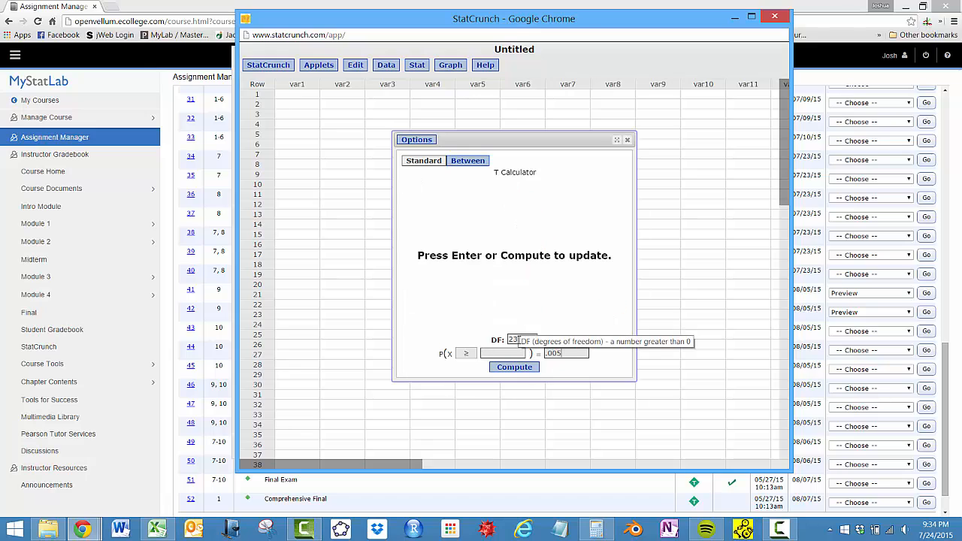
pyautogui.click(514, 367)
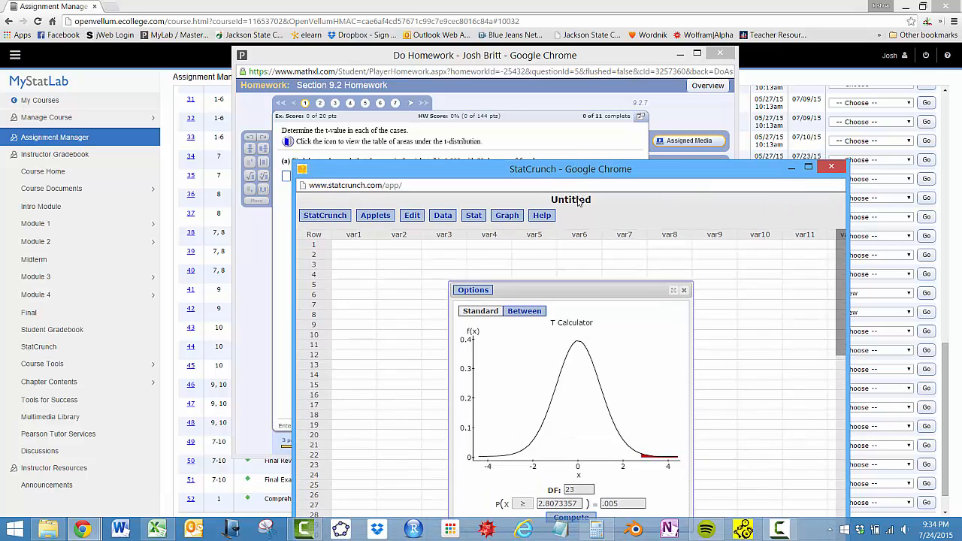
pyautogui.moveTo(571, 169); pyautogui.dragTo(557, 255)
pyautogui.write('2.807')
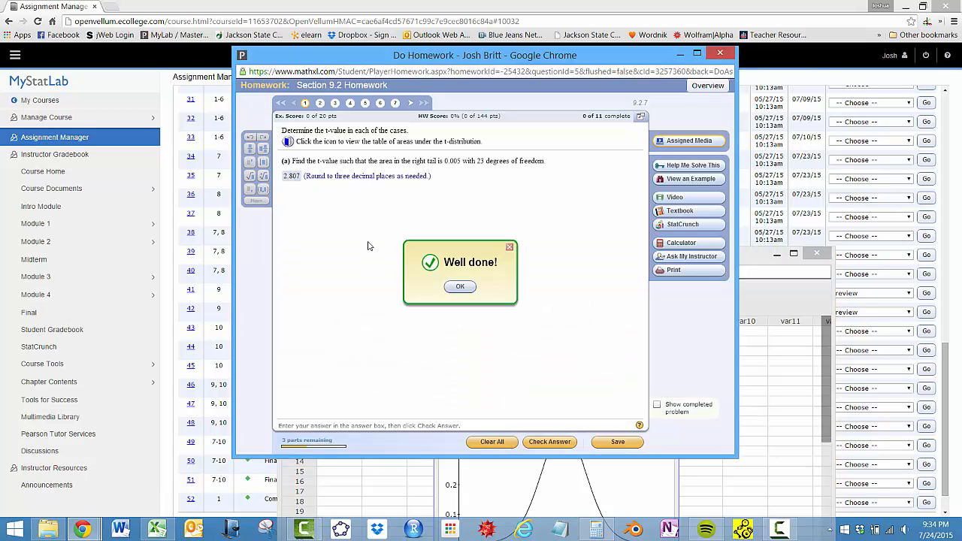
pyautogui.click(460, 285)
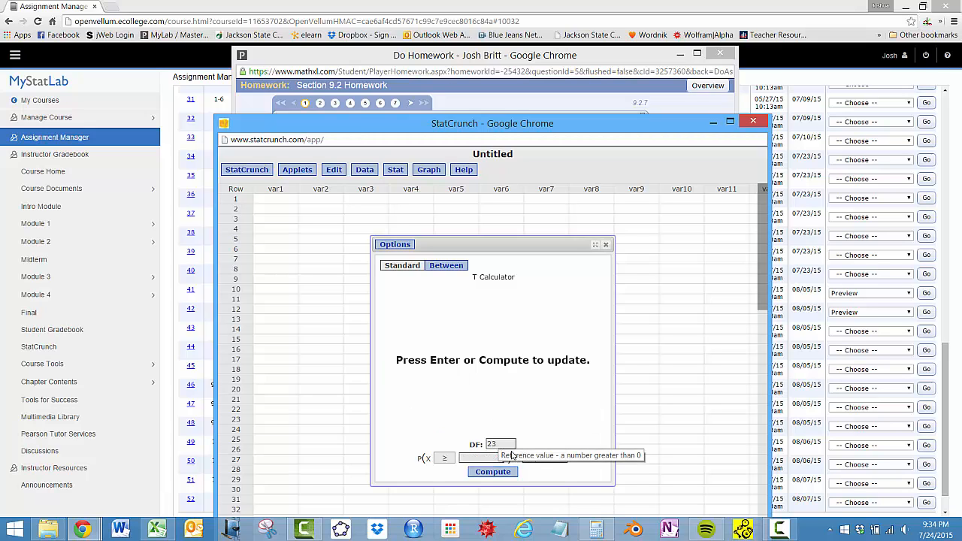
# Step: Find the t-value for right-tail area 0.02 at 23 df and enter 2.177 for part (b)
pyautogui.click(493, 472)
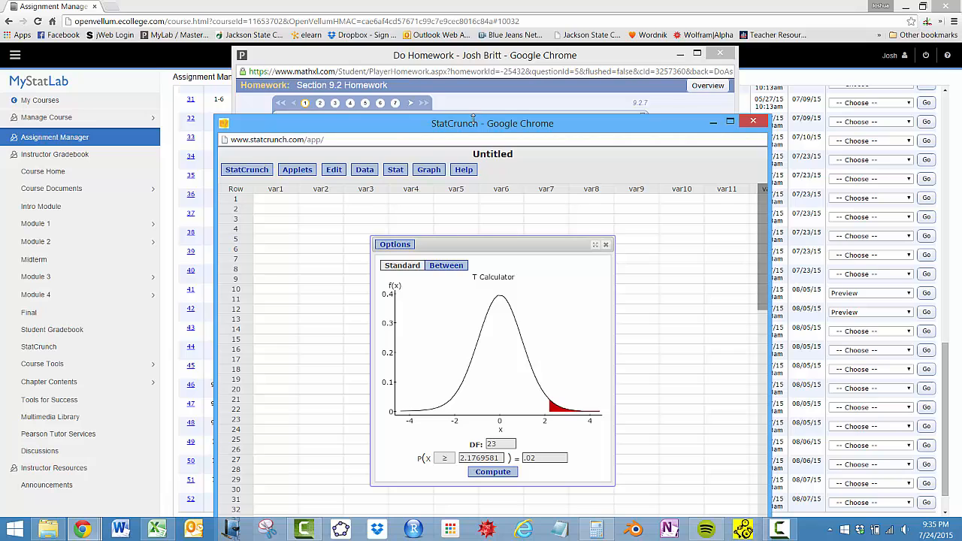
pyautogui.click(484, 54)
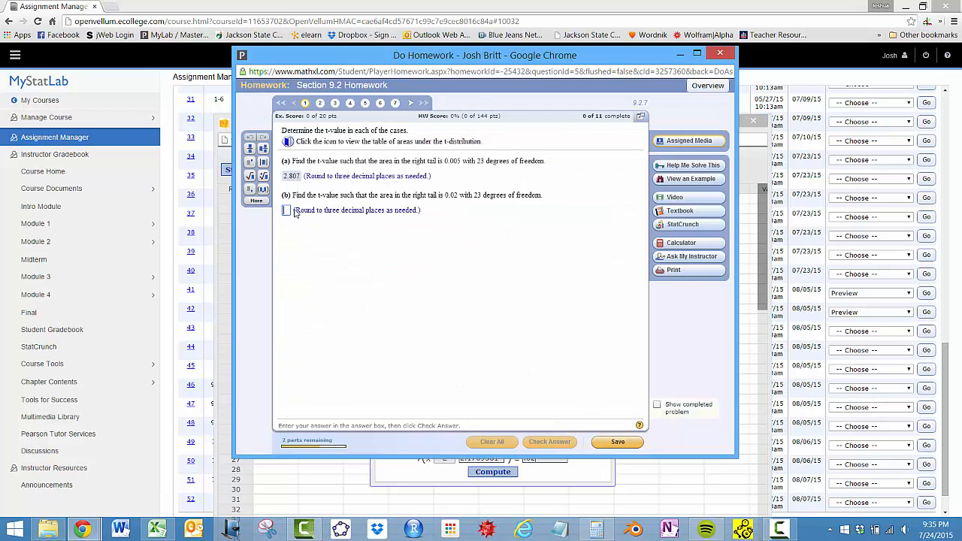
pyautogui.write('2.17')
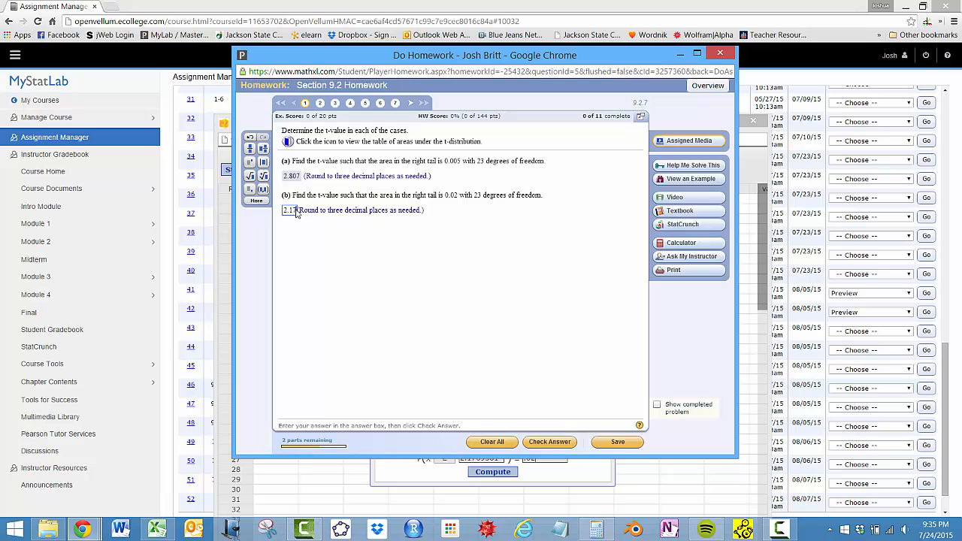
pyautogui.write('2.177')
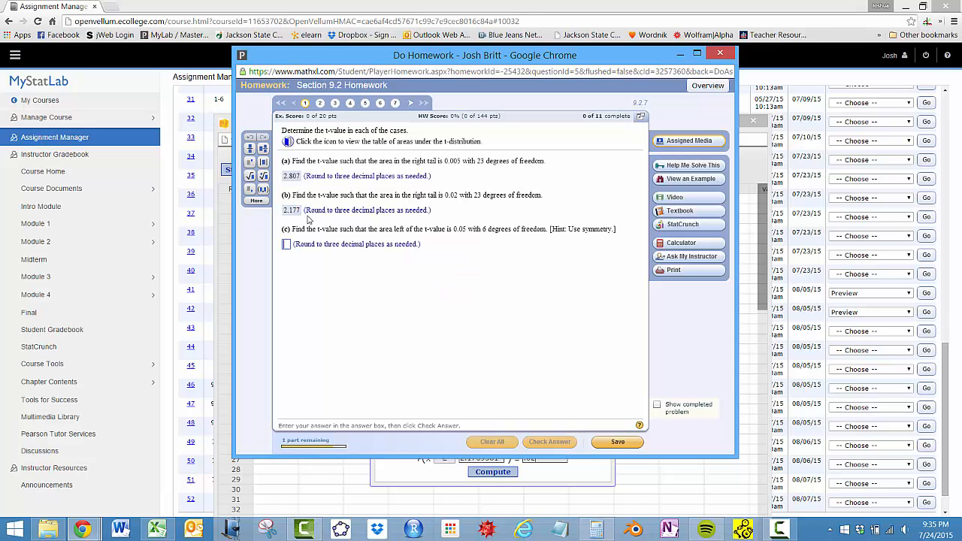
pyautogui.moveTo(385, 237)
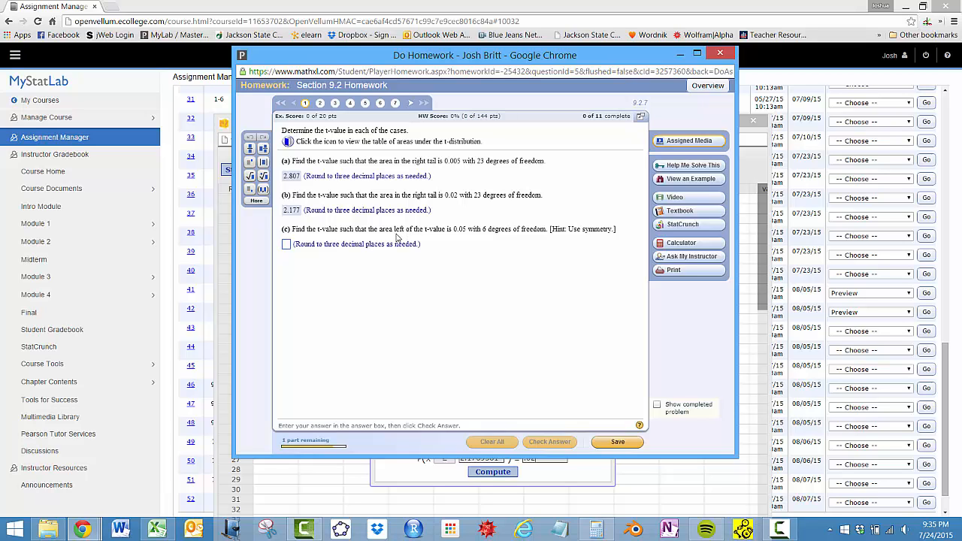
pyautogui.moveTo(464, 239)
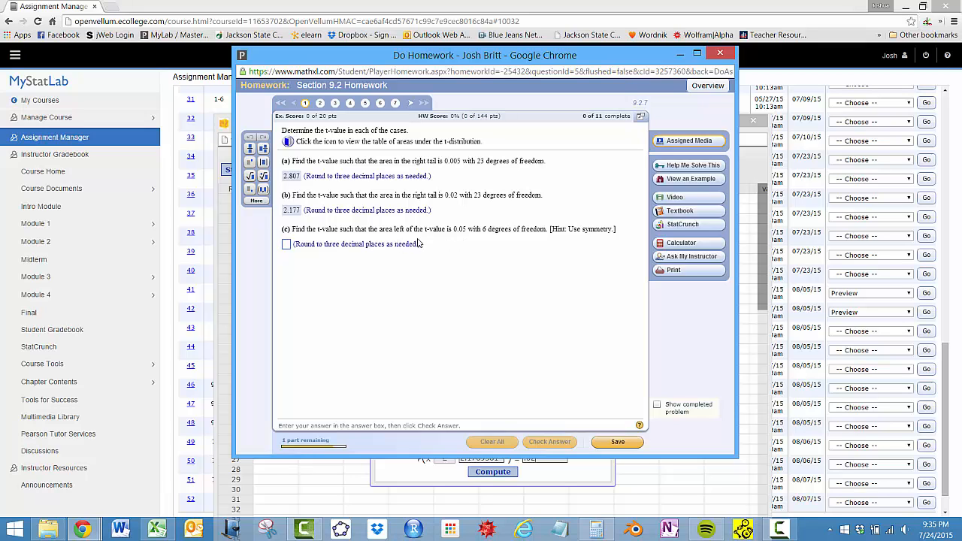
pyautogui.moveTo(415, 241)
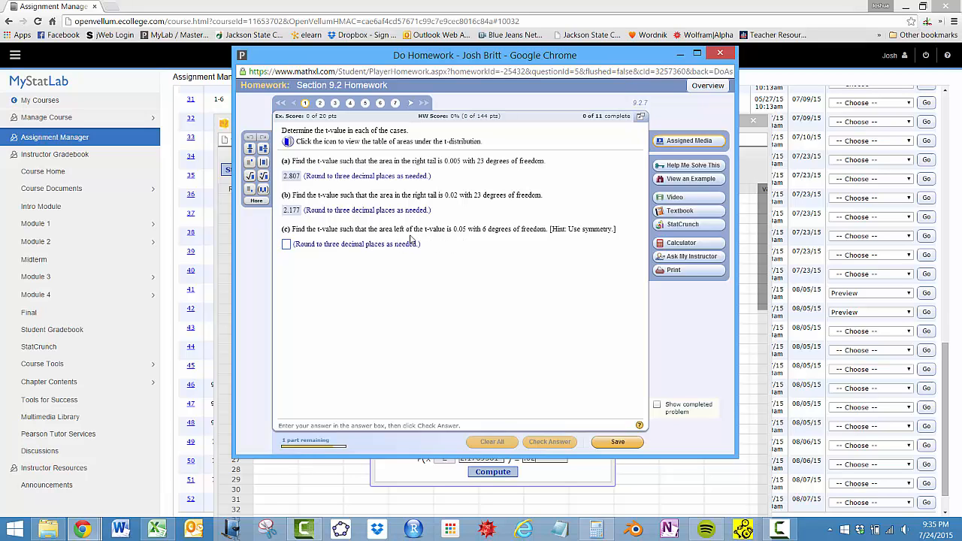
pyautogui.moveTo(430, 286)
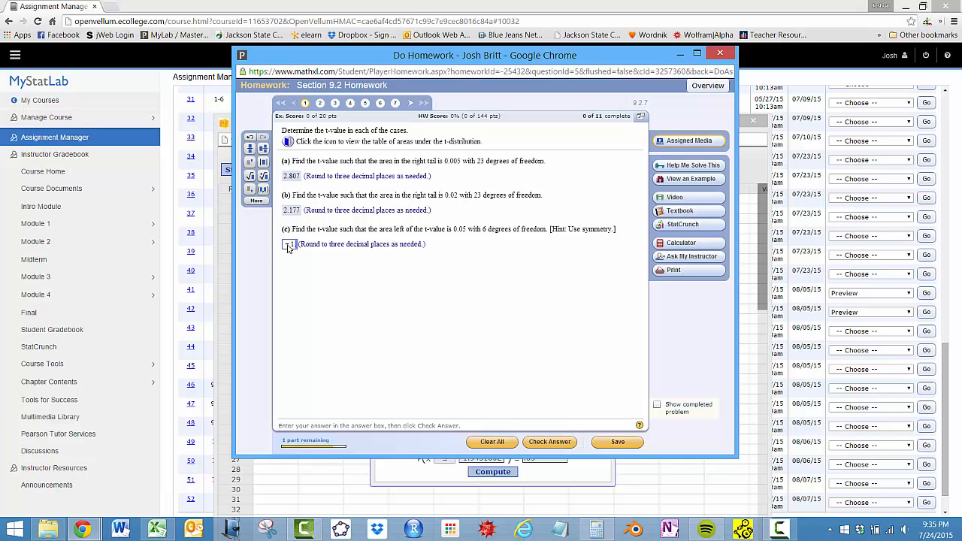
# Step: Enter -1.943 as part (c)'s left-tail t-value at 8 df
pyautogui.write('-1.943')
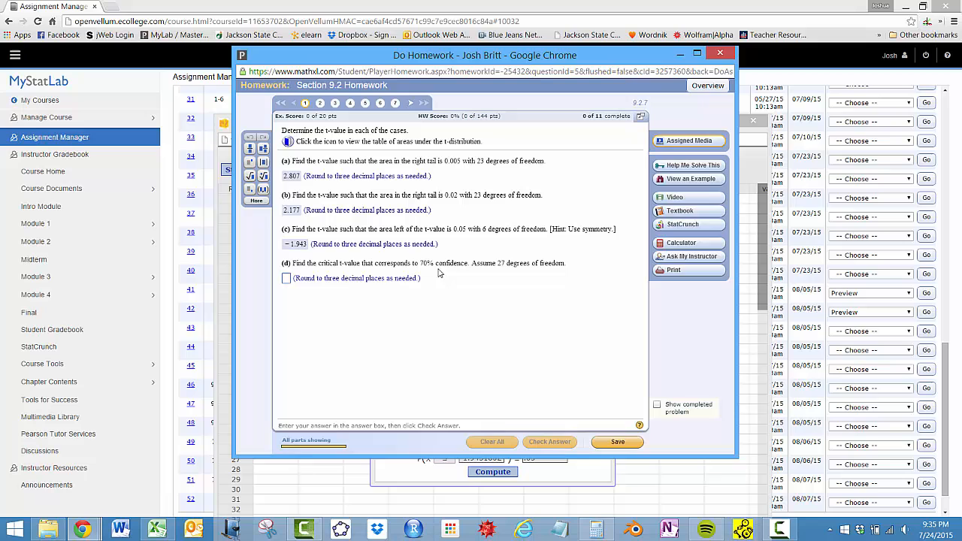
pyautogui.moveTo(428, 277)
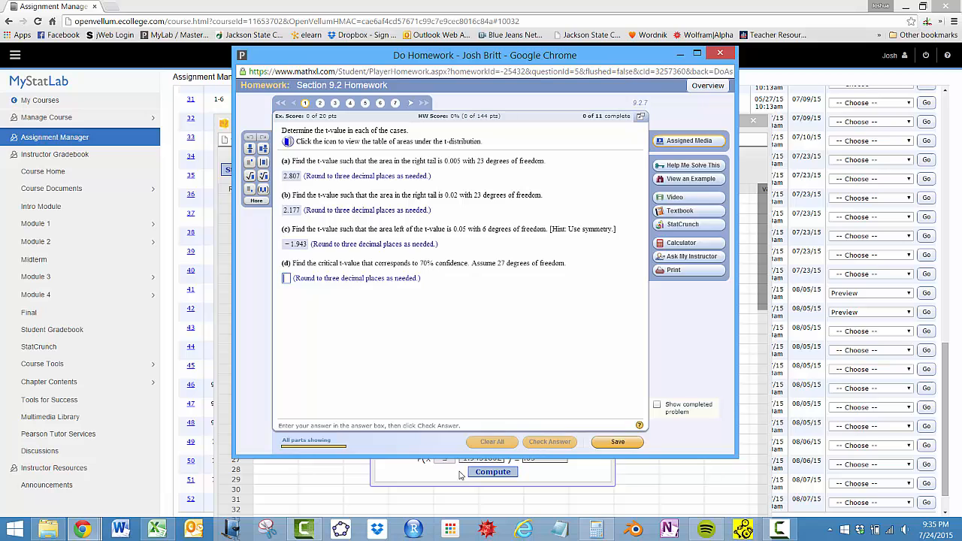
pyautogui.moveTo(467, 281)
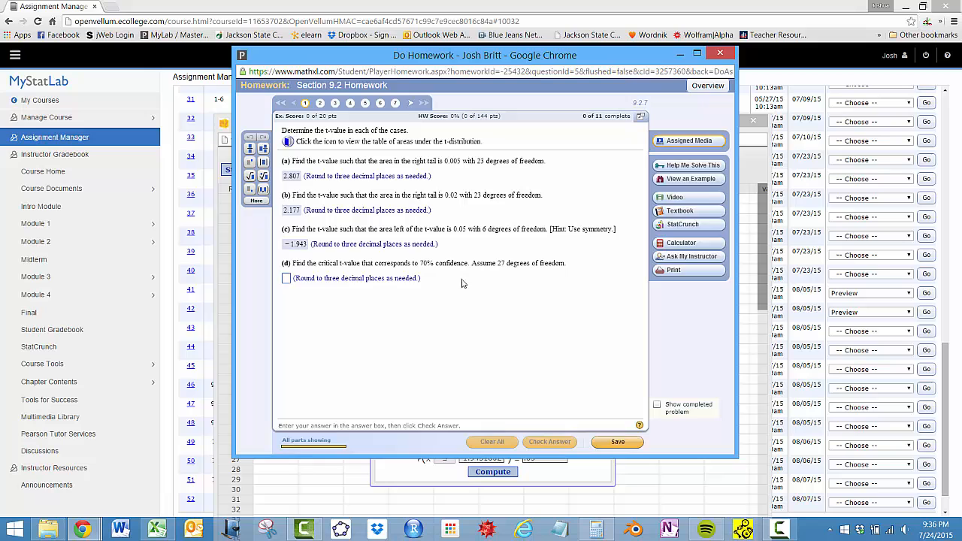
pyautogui.moveTo(427, 273)
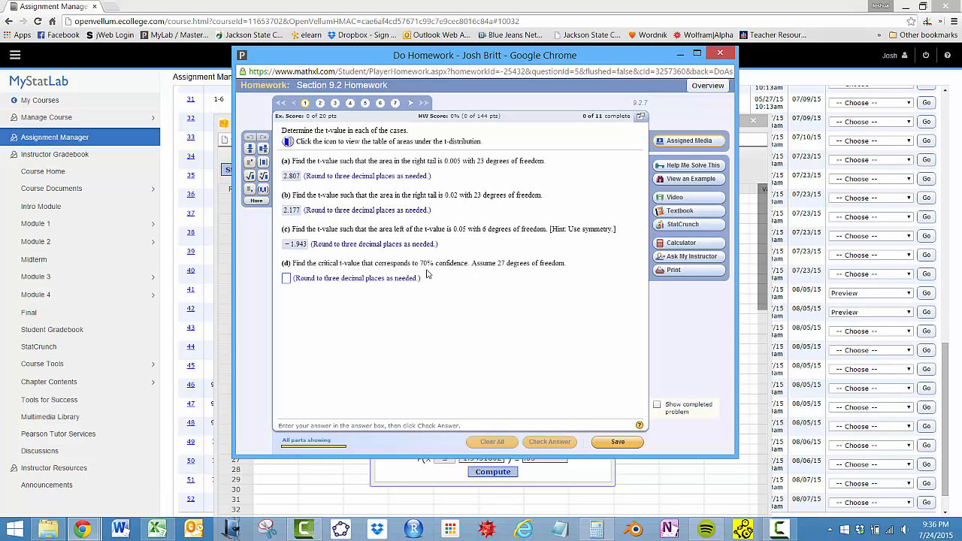
pyautogui.moveTo(433, 277)
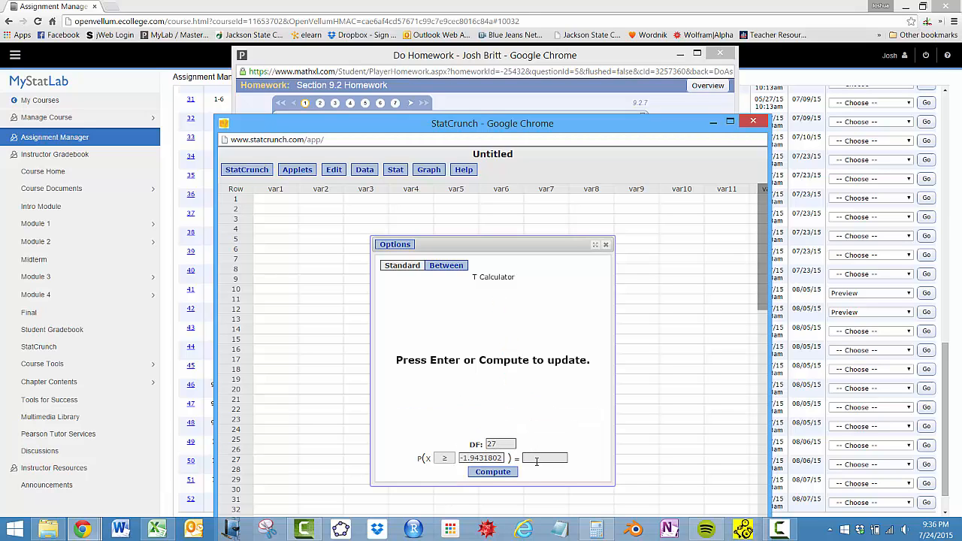
# Step: Enter 1.057 as part (d)'s 70% confidence critical t-value at 27 df and check it
pyautogui.click(493, 473)
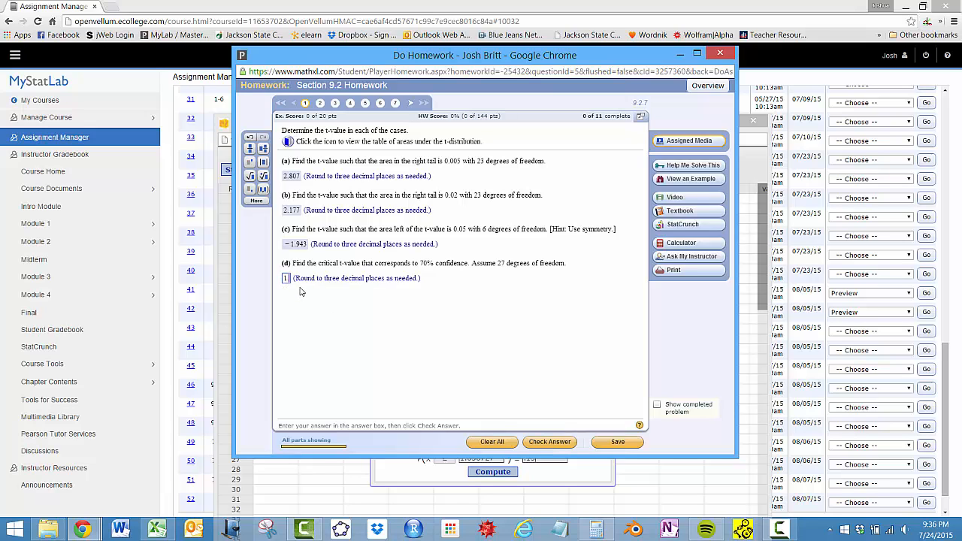
pyautogui.write('1.057')
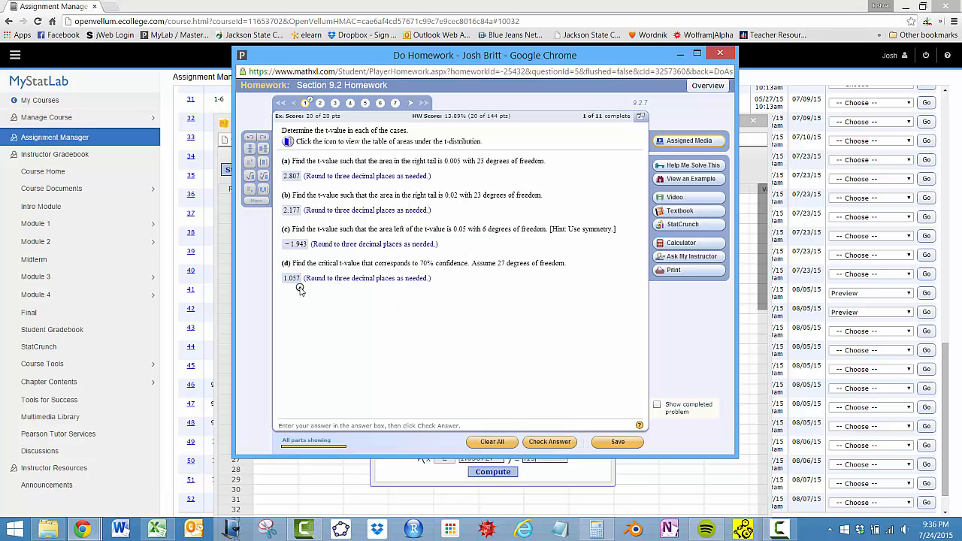
pyautogui.click(551, 442)
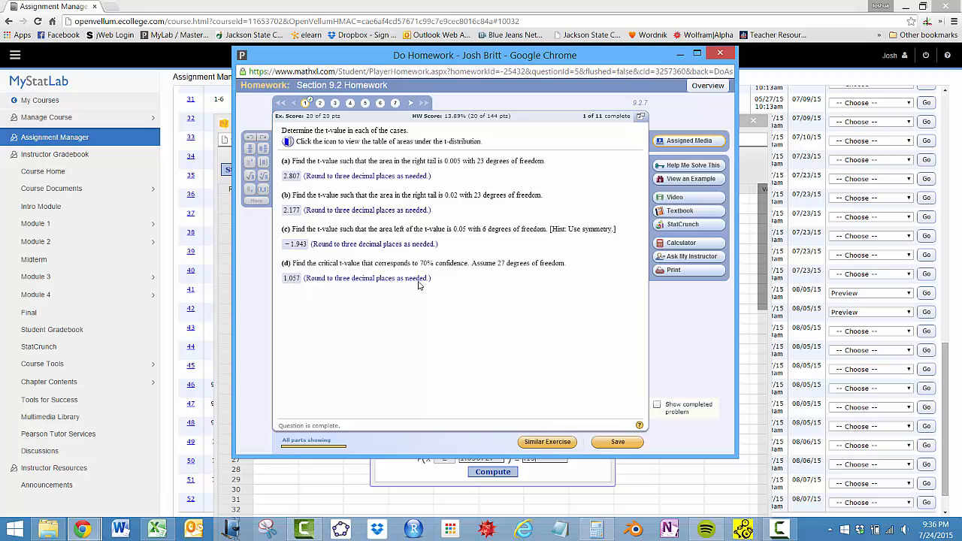
pyautogui.moveTo(394, 273)
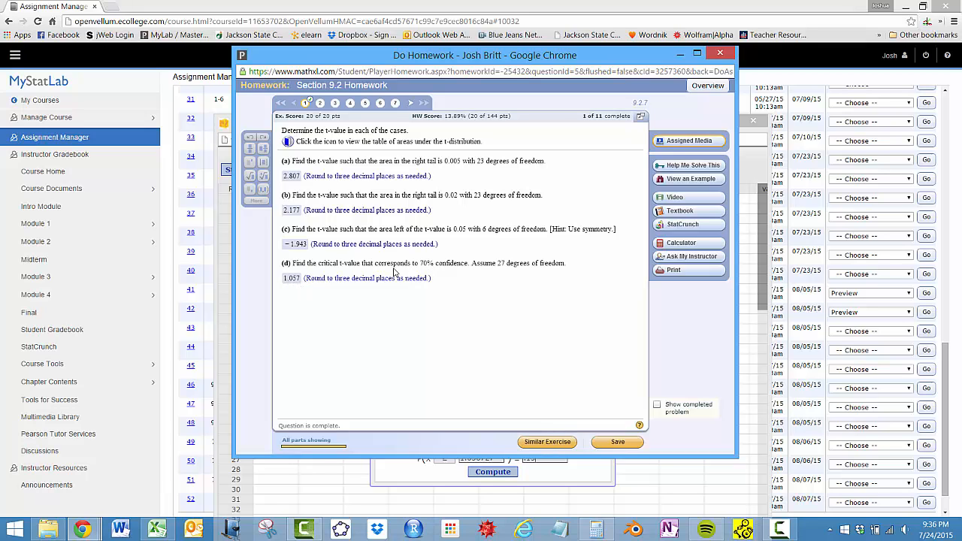
pyautogui.moveTo(406, 274)
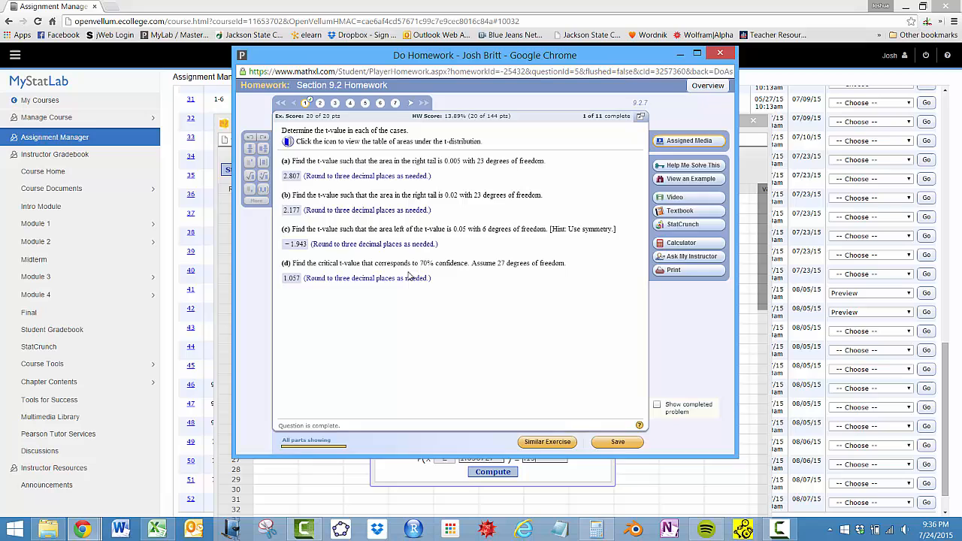
pyautogui.moveTo(441, 276)
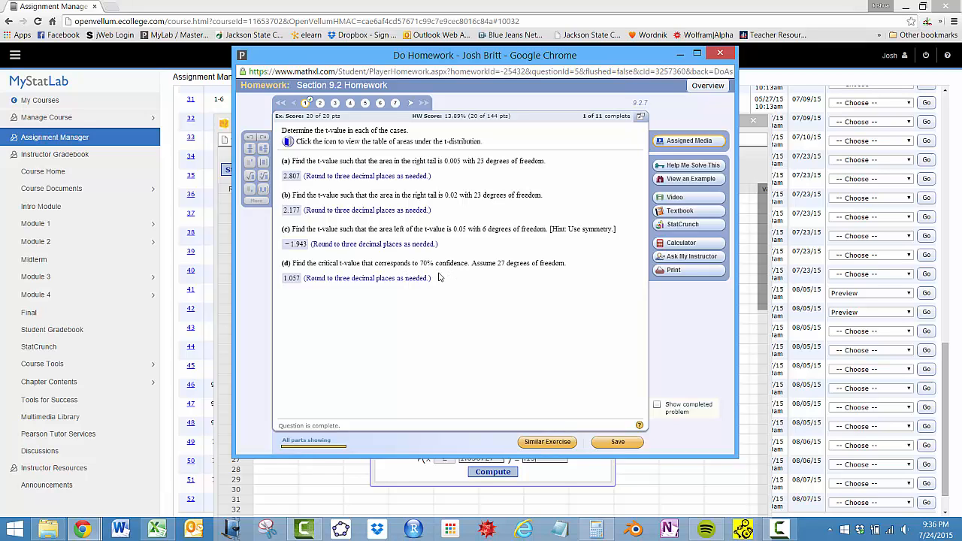